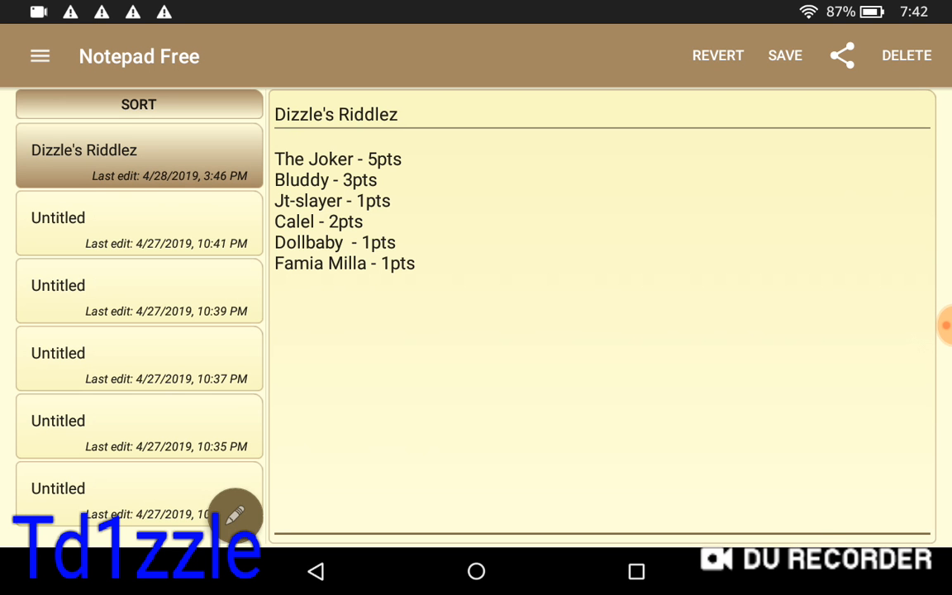
{"action": "left_click", "coordinate": [278, 158]}
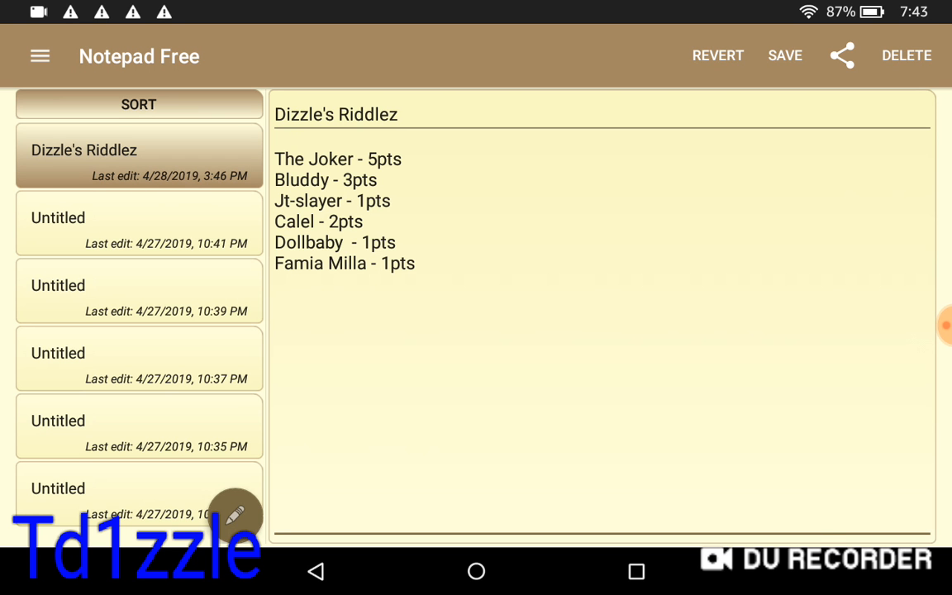
{"action": "left_click", "coordinate": [277, 159]}
{"action": "type", "text": "5"}
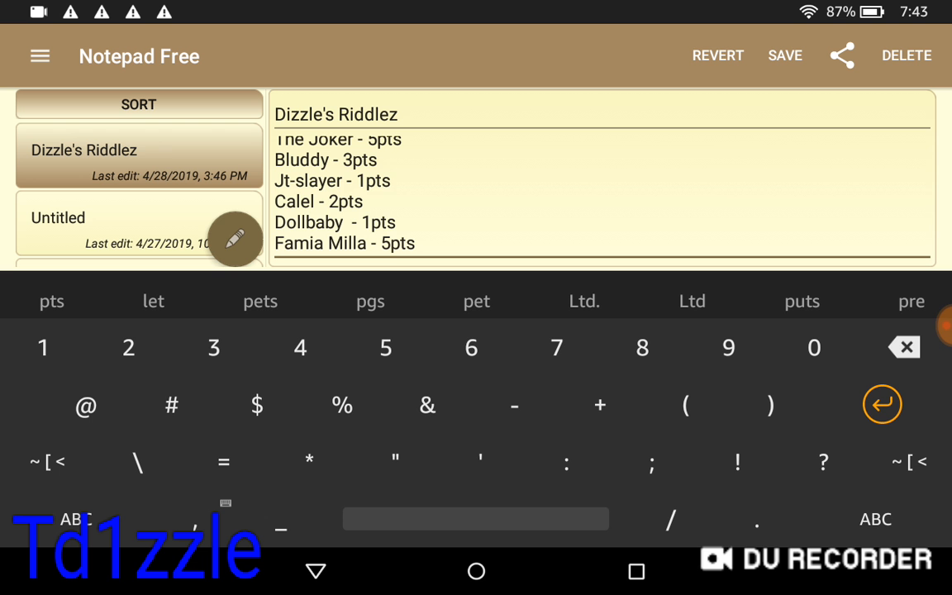
{"action": "left_click", "coordinate": [783, 57]}
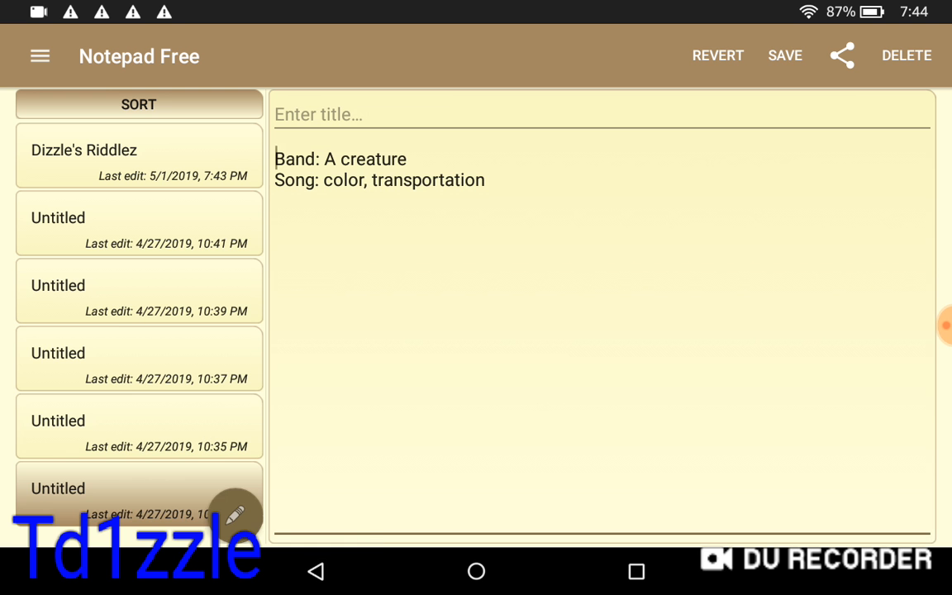
Step: Confirm deleting the untitled 'A creature' note, then move to another untitled riddle note
{"action": "left_click", "coordinate": [906, 56]}
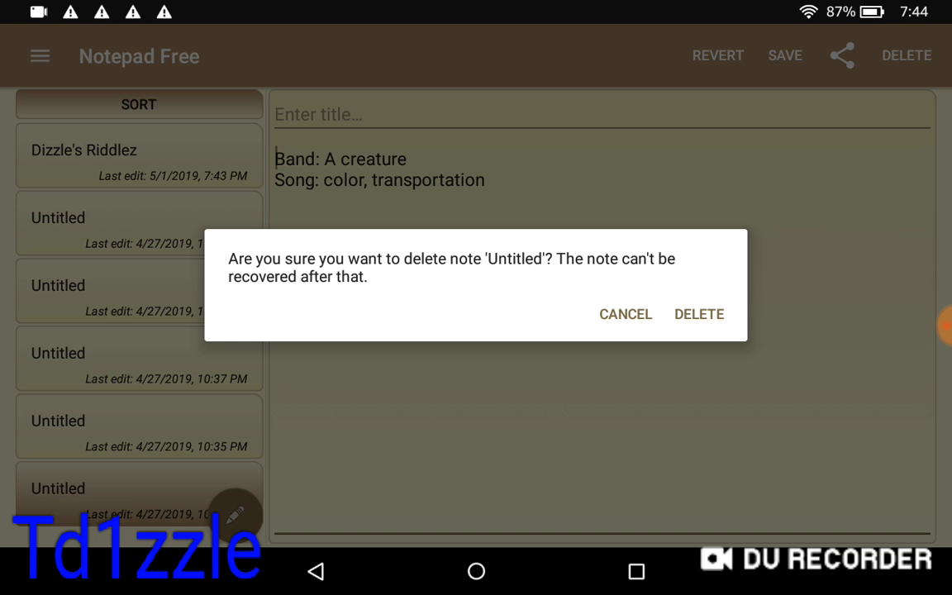
{"action": "left_click", "coordinate": [698, 314]}
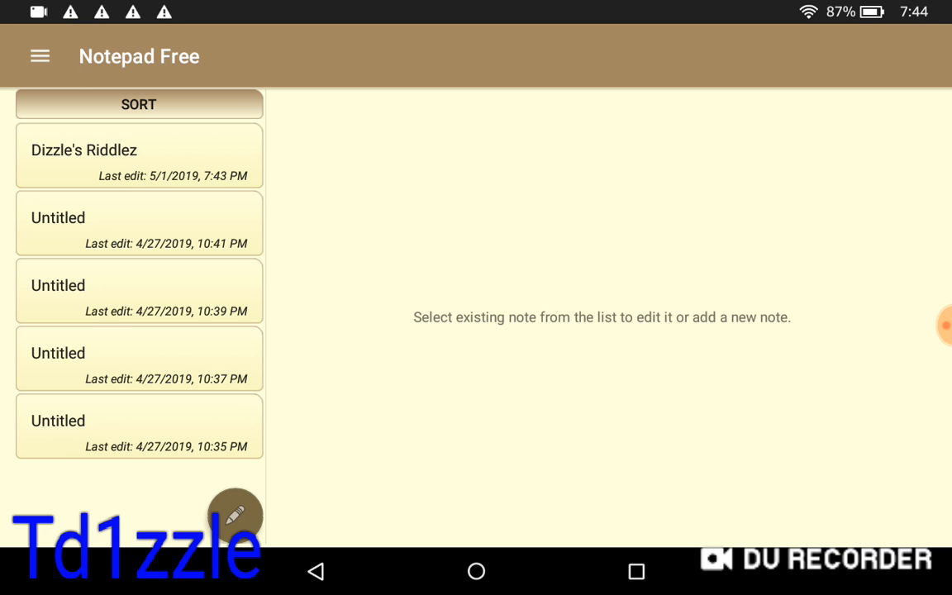
{"action": "left_click", "coordinate": [234, 516]}
{"action": "type", "text": "Genre"}
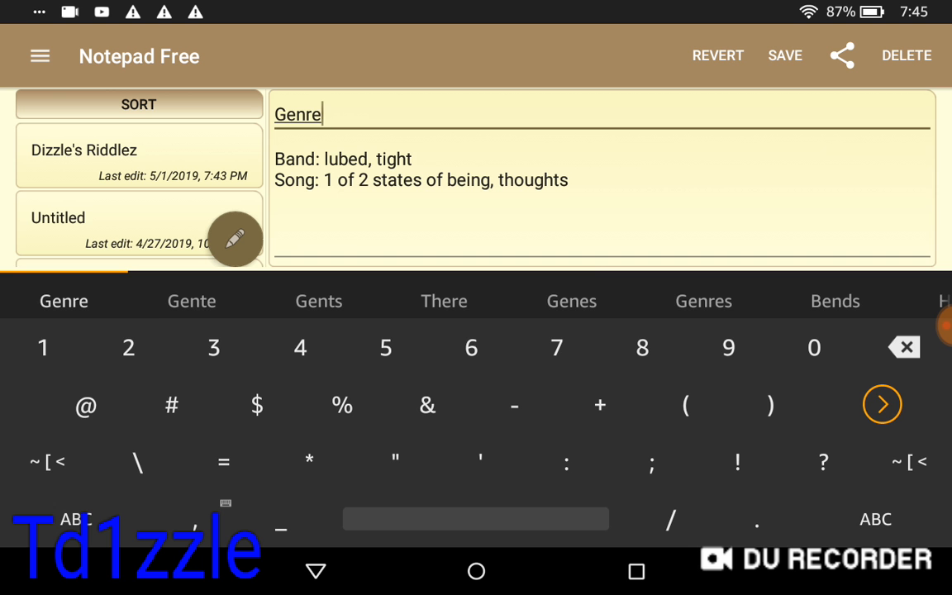
Step: Title the 'lubed, tight' note 'Genre: Heavy Metal' and save it
{"action": "type", "text": ":"}
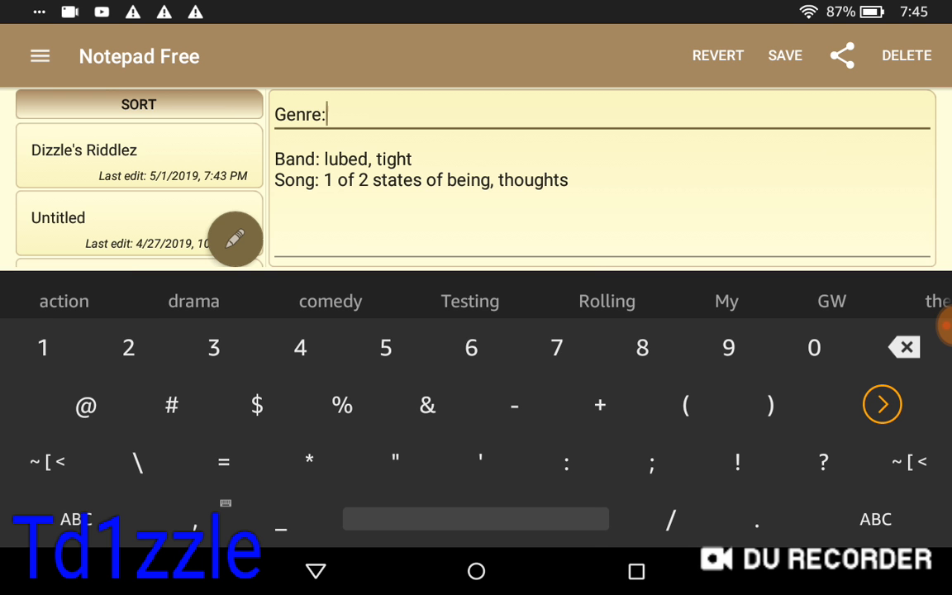
{"action": "left_click", "coordinate": [876, 519]}
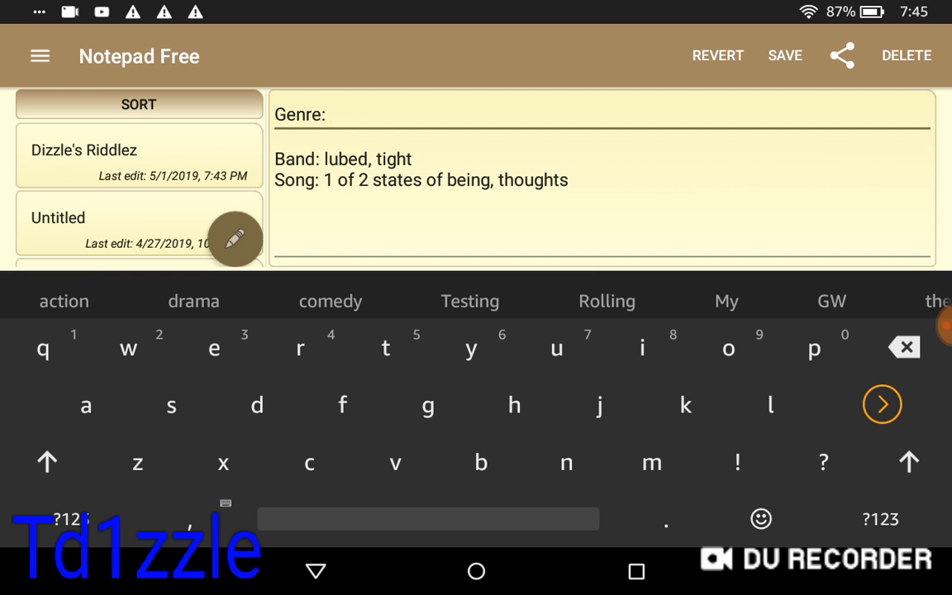
{"action": "type", "text": "H"}
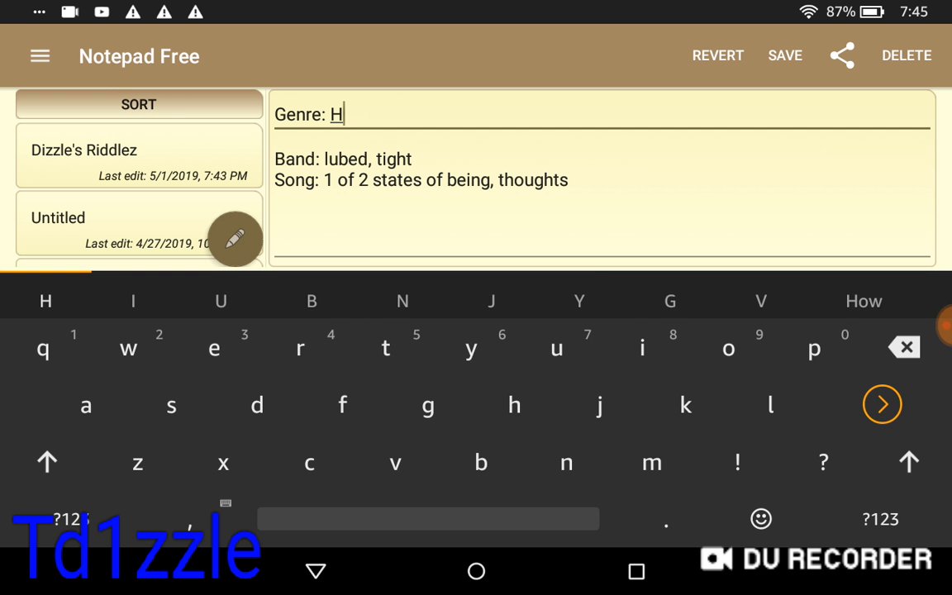
{"action": "type", "text": "Heavy Meta"}
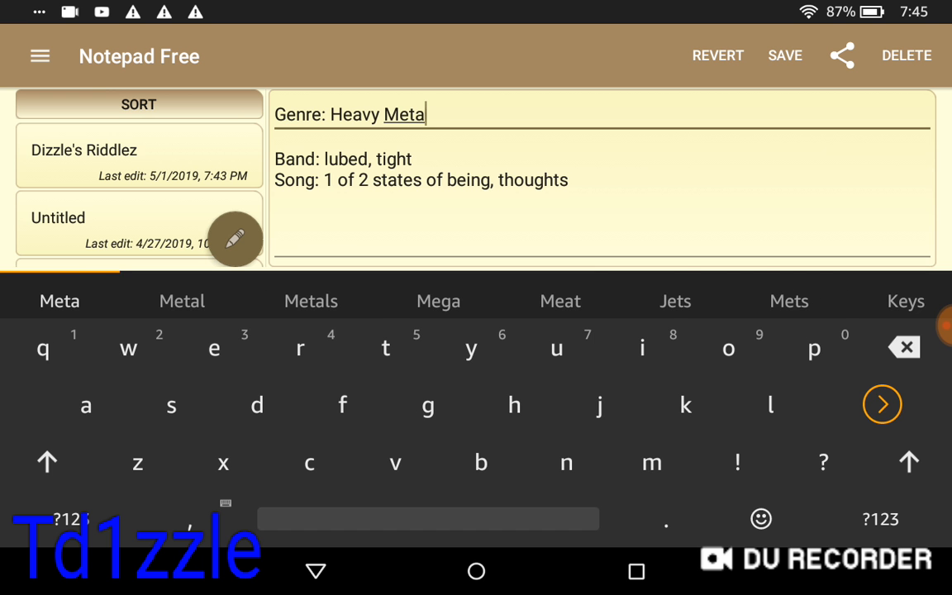
{"action": "left_click", "coordinate": [783, 56]}
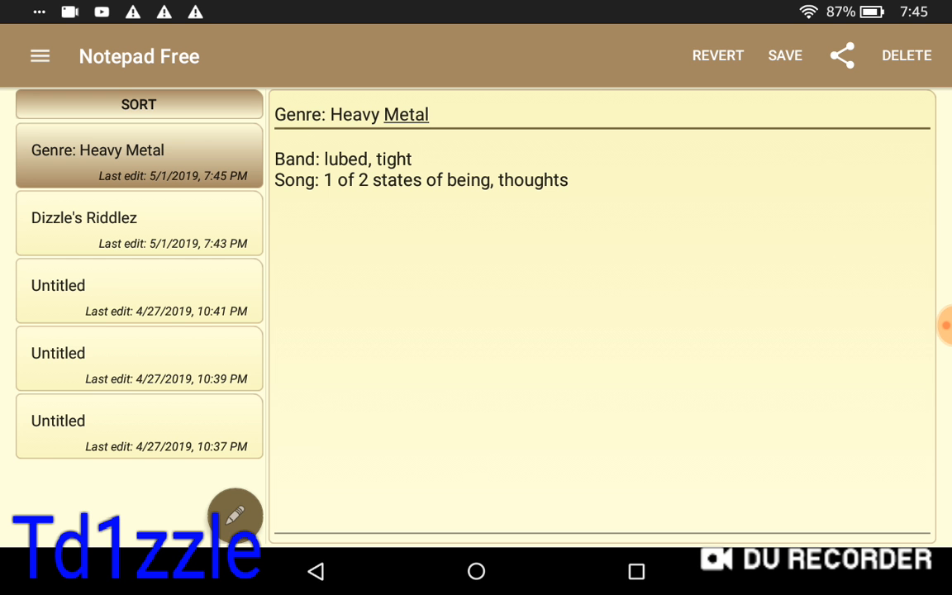
{"action": "left_click", "coordinate": [235, 516]}
{"action": "type", "text": "G"}
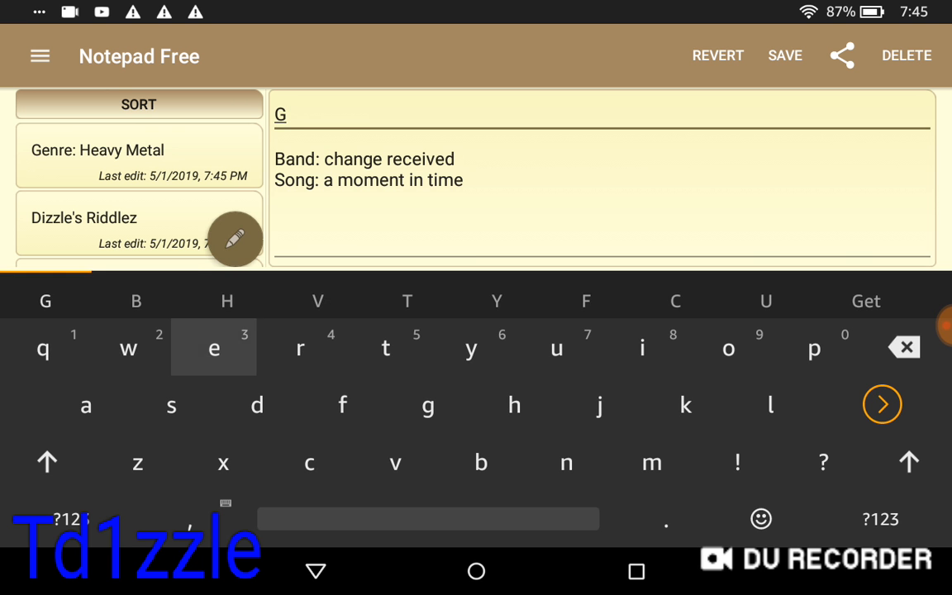
Step: Title the 'change received' note 'Genre: Rock' and save it
{"action": "type", "text": "enre"}
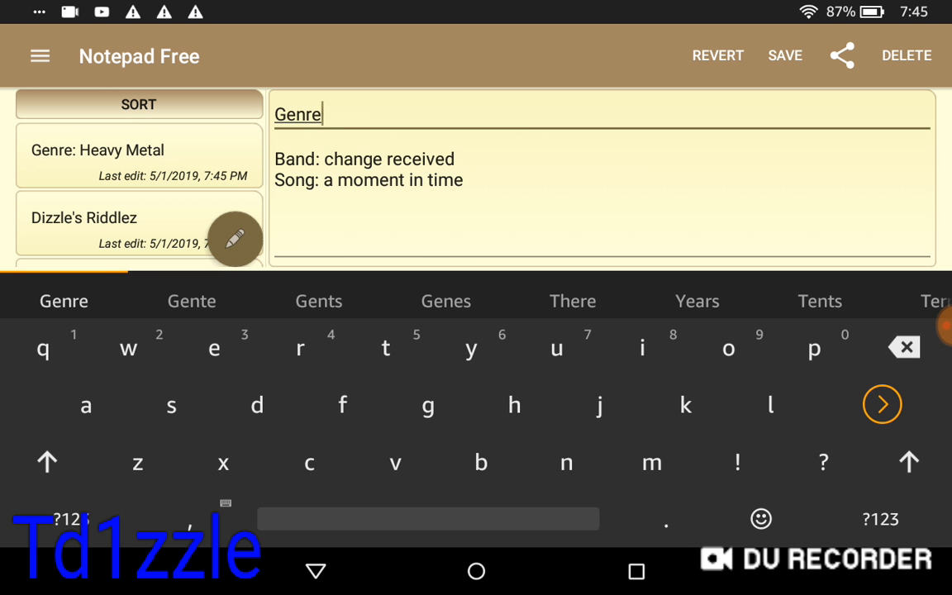
{"action": "type", "text": ":"}
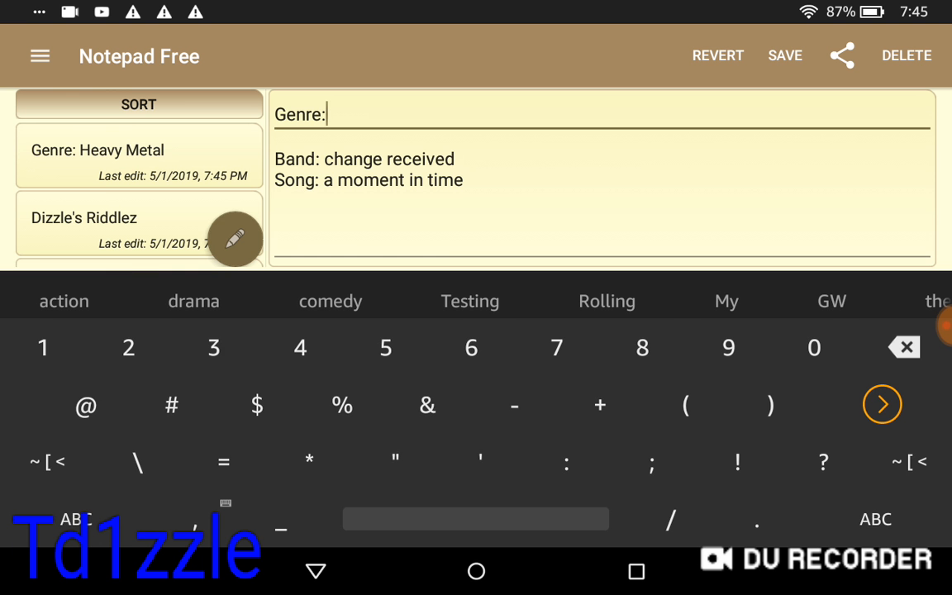
{"action": "left_click", "coordinate": [876, 519]}
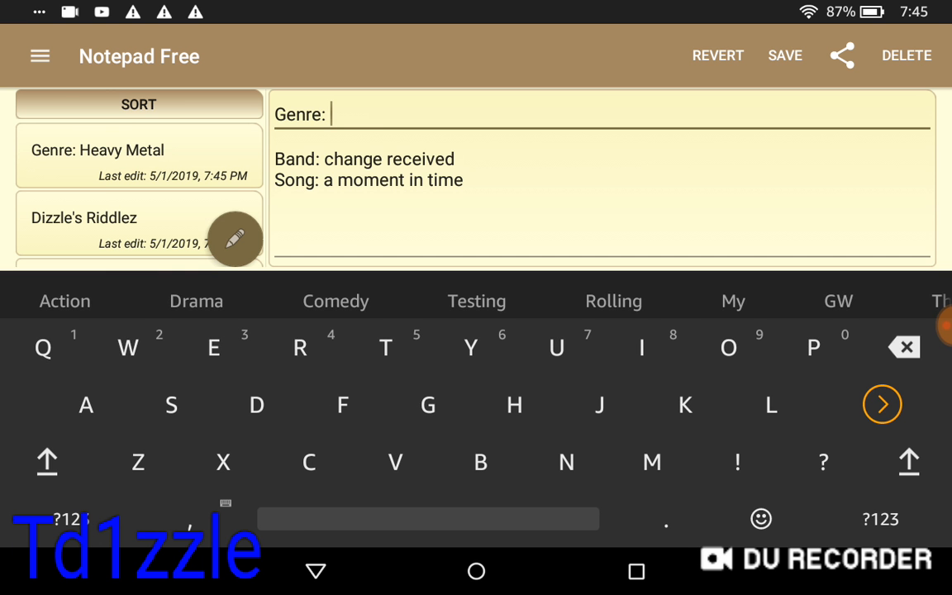
{"action": "type", "text": "Rock"}
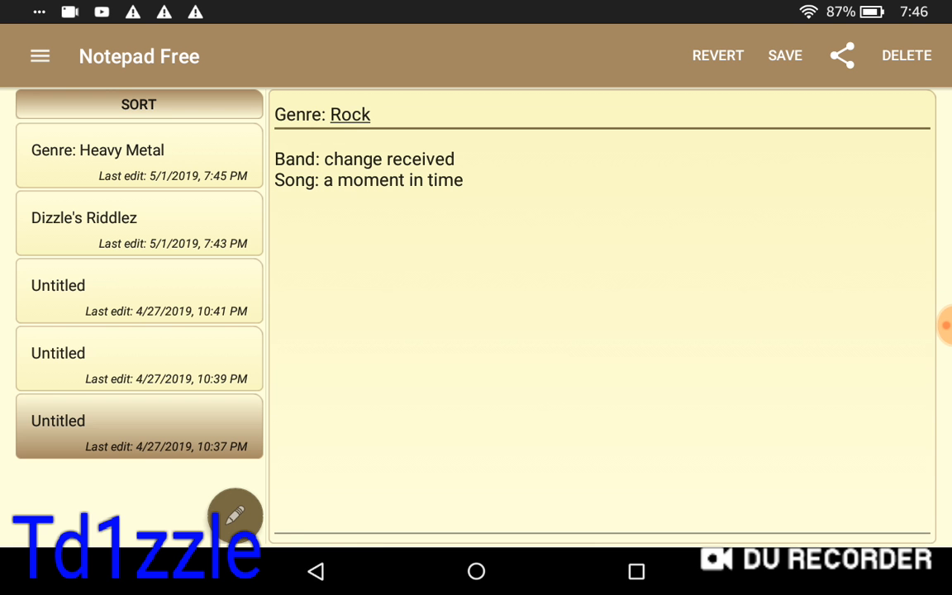
{"action": "left_click", "coordinate": [783, 56]}
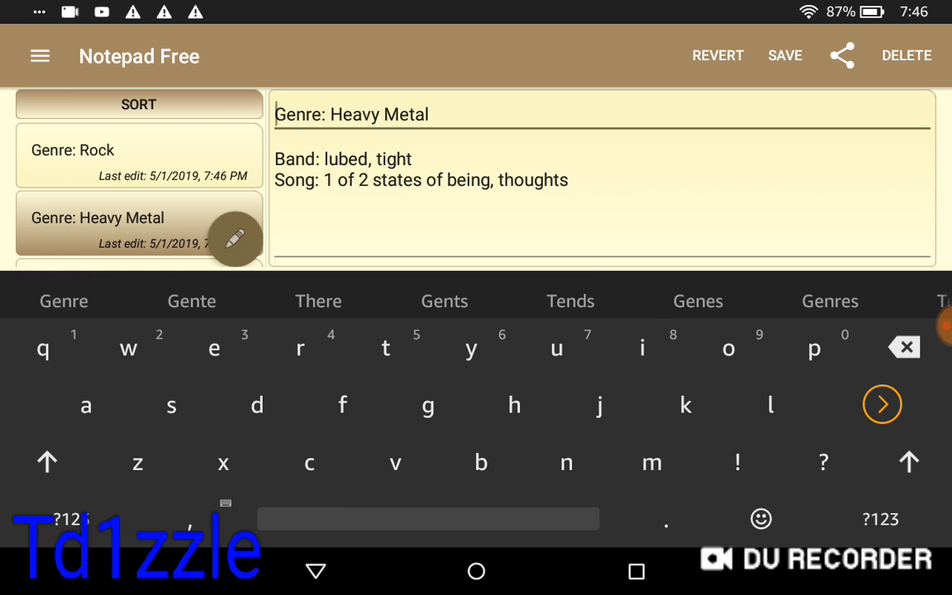
Step: Prefix the Heavy Metal note's title with 'Q2: ' and save it
{"action": "left_click", "coordinate": [47, 463]}
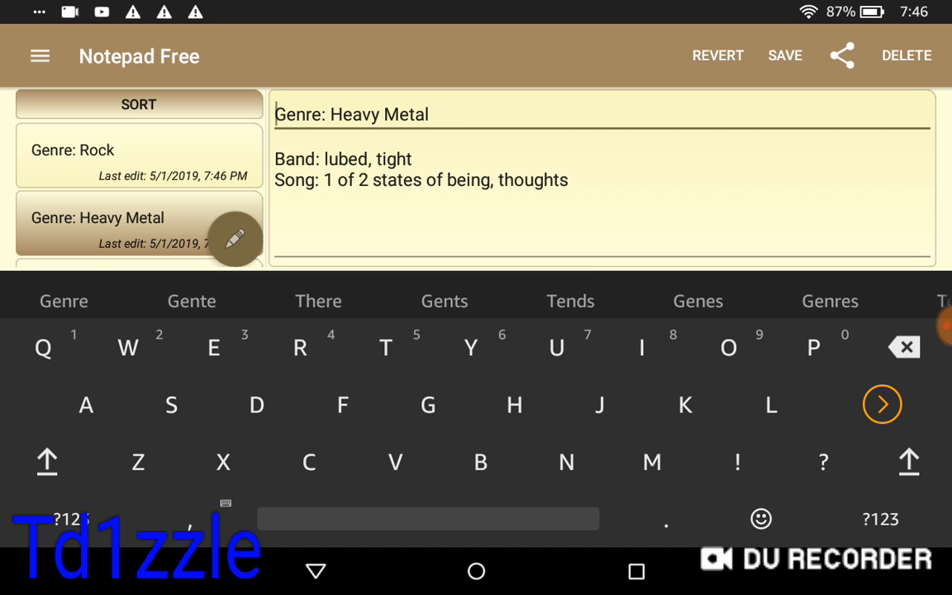
{"action": "type", "text": "Q2:"}
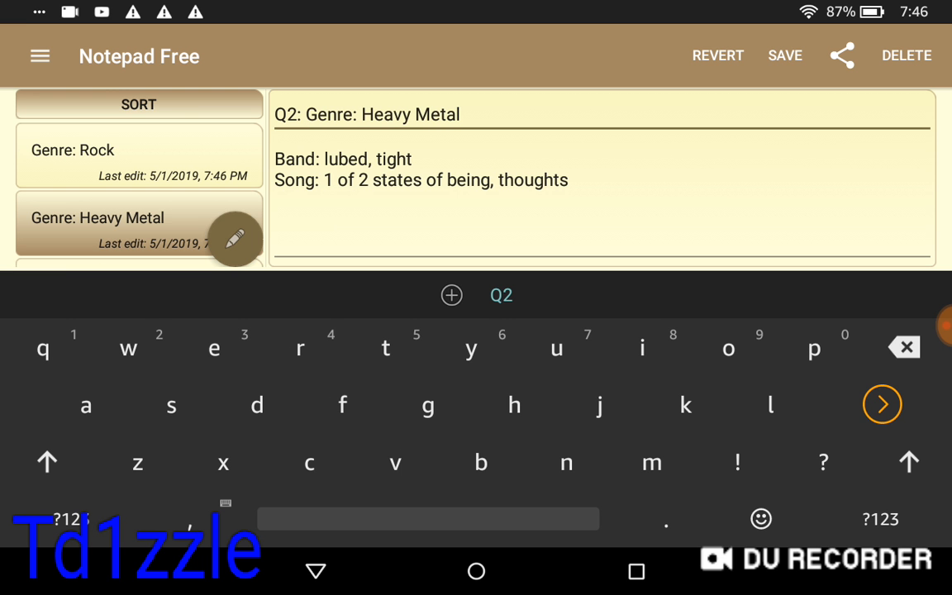
{"action": "left_click", "coordinate": [784, 56]}
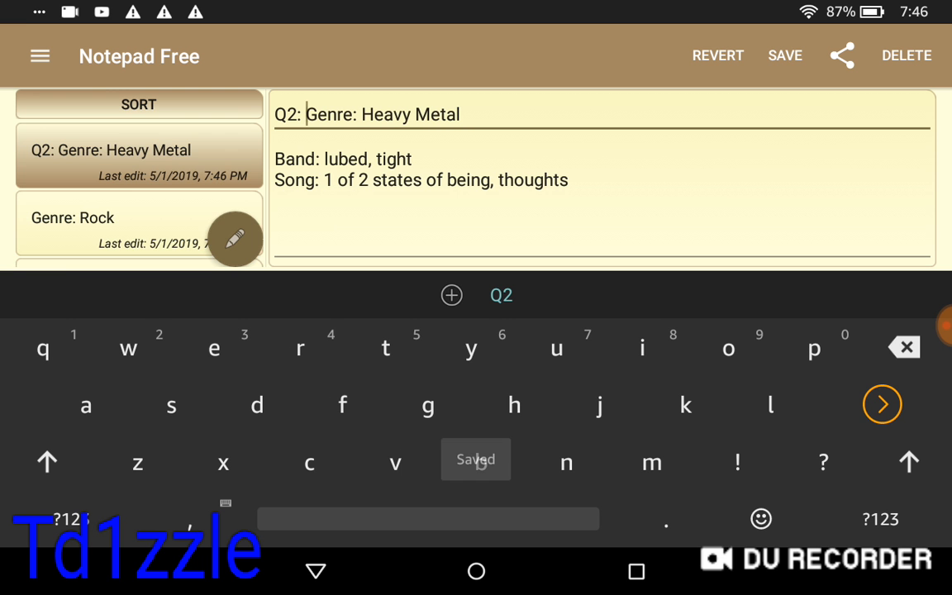
{"action": "left_click", "coordinate": [783, 56]}
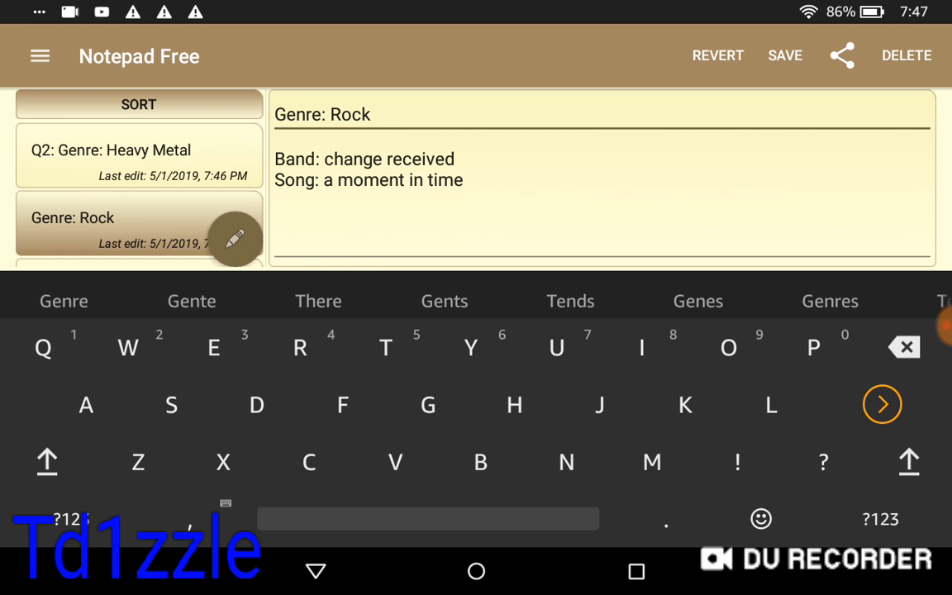
Step: Prefix the Rock note's title with 'Q3: ' and save it
{"action": "type", "text": "Q3"}
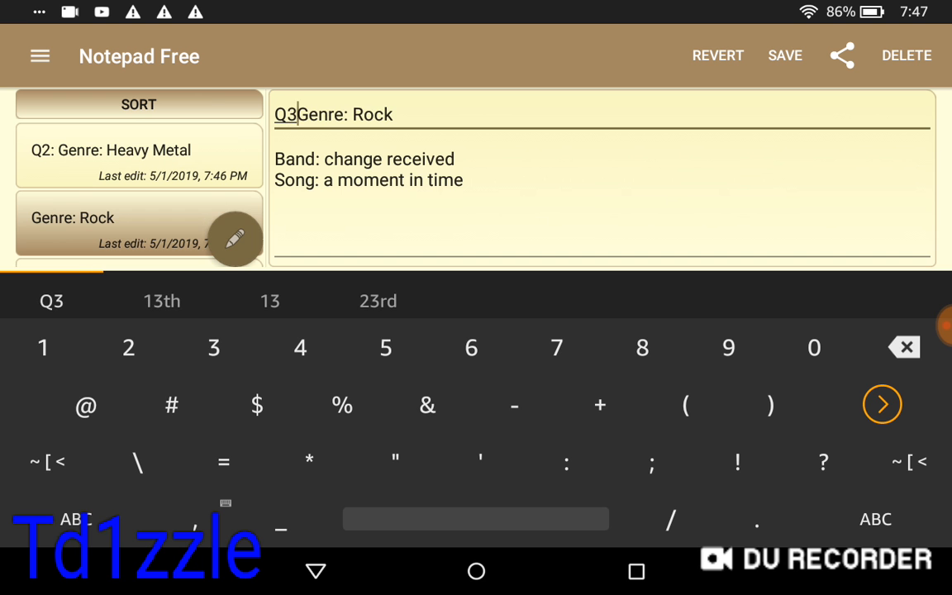
{"action": "type", "text": ":"}
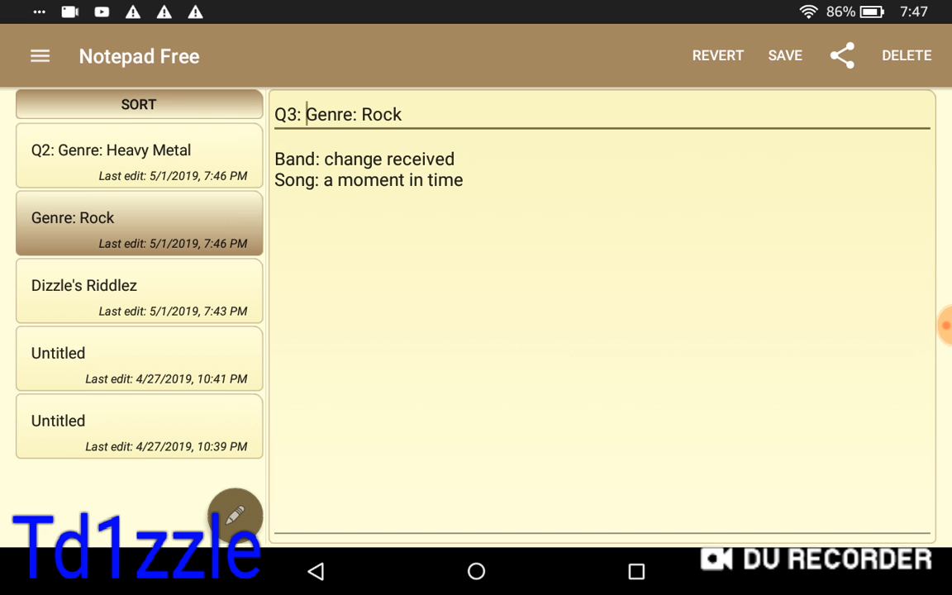
{"action": "left_click", "coordinate": [784, 56]}
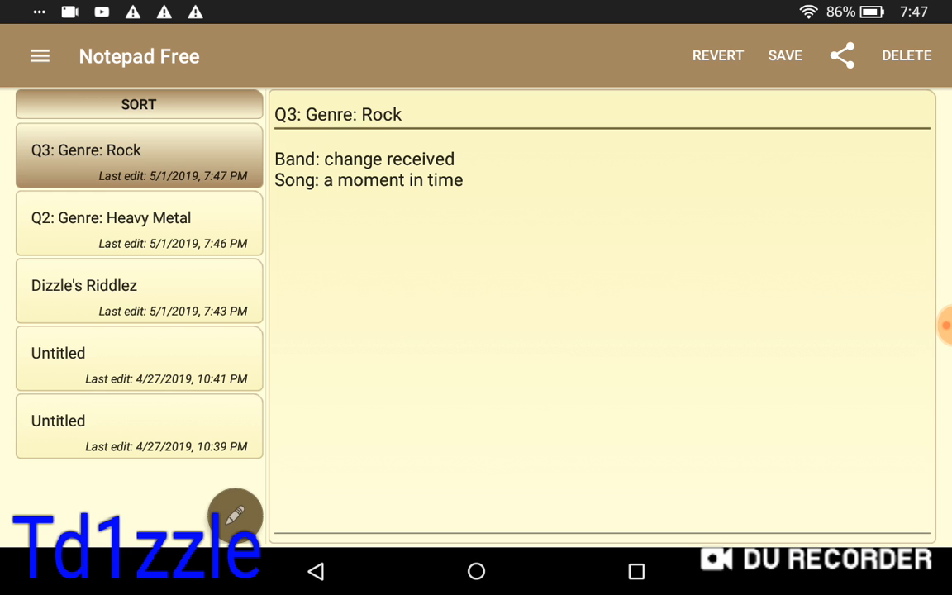
Step: Open the untitled 'deadly love' note and start editing its blank title
{"action": "left_click", "coordinate": [235, 515]}
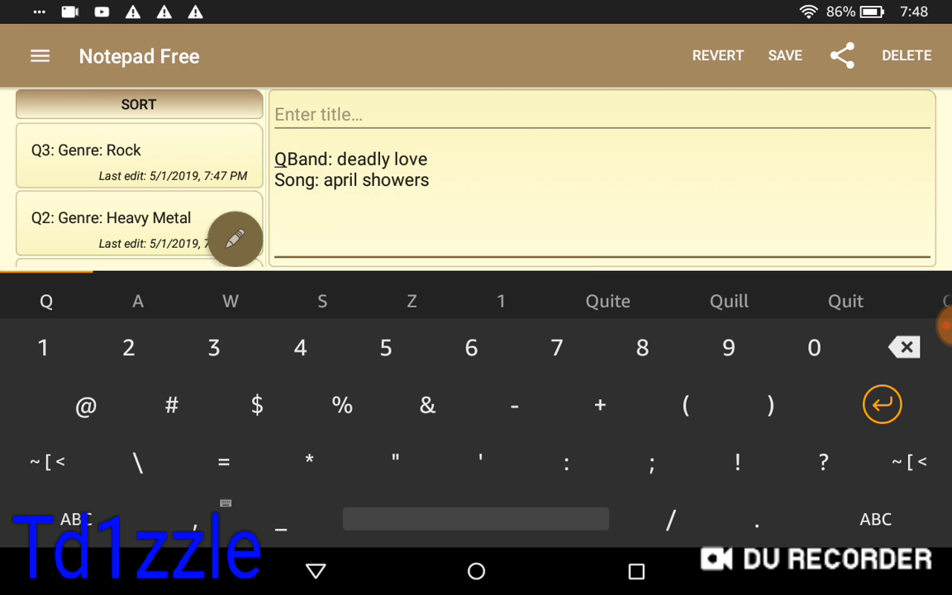
{"action": "type", "text": "4"}
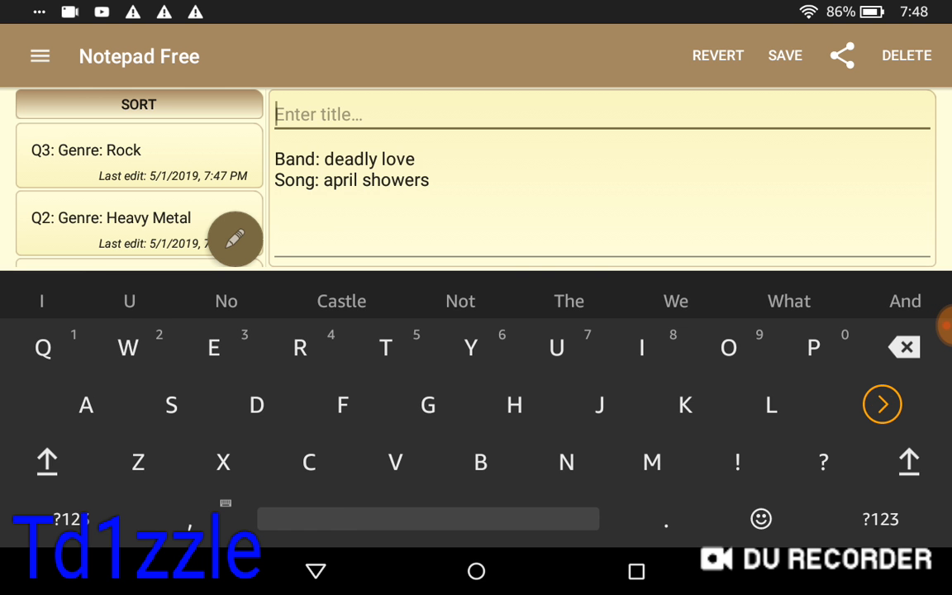
Step: Enter 'Q4:' at the start of the deadly love note's title
{"action": "type", "text": "Q4"}
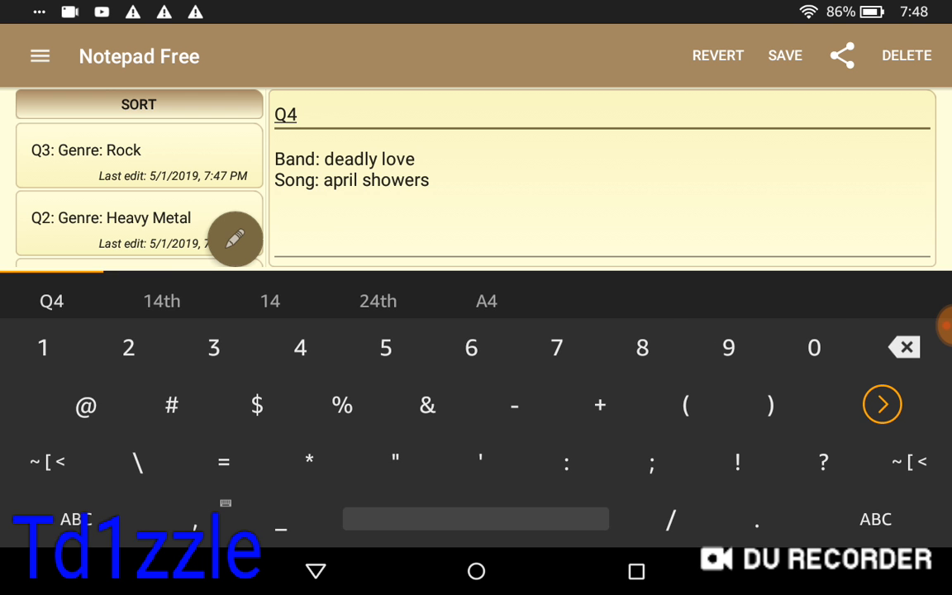
{"action": "type", "text": ":"}
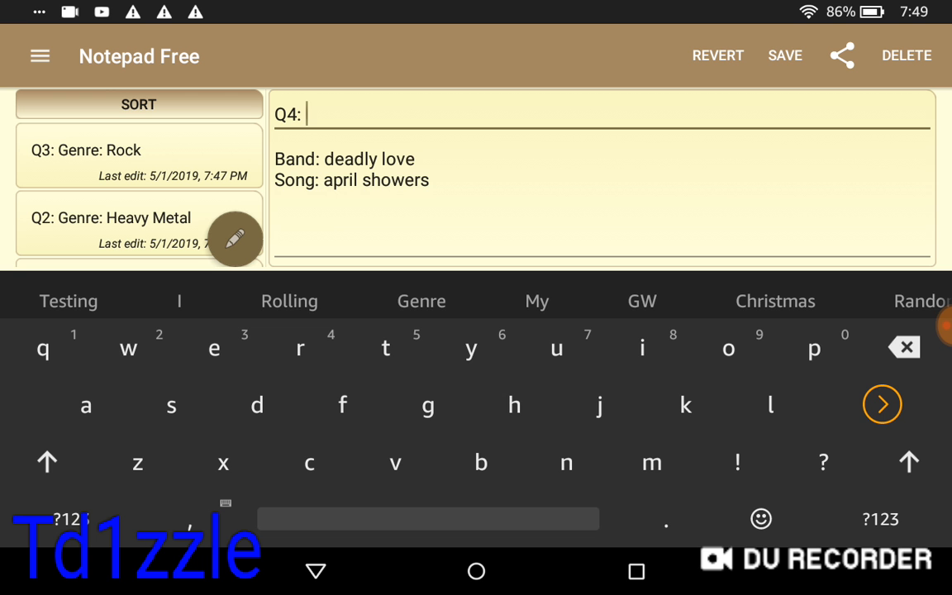
Step: Complete the title as 'Q4: Genre: Rock' and save the note
{"action": "type", "text": "Genre"}
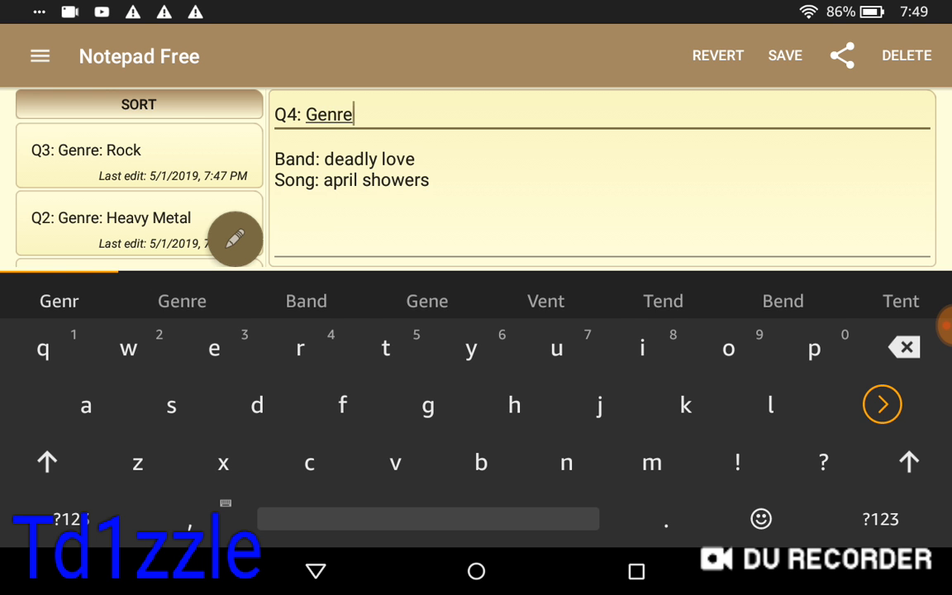
{"action": "left_click", "coordinate": [69, 519]}
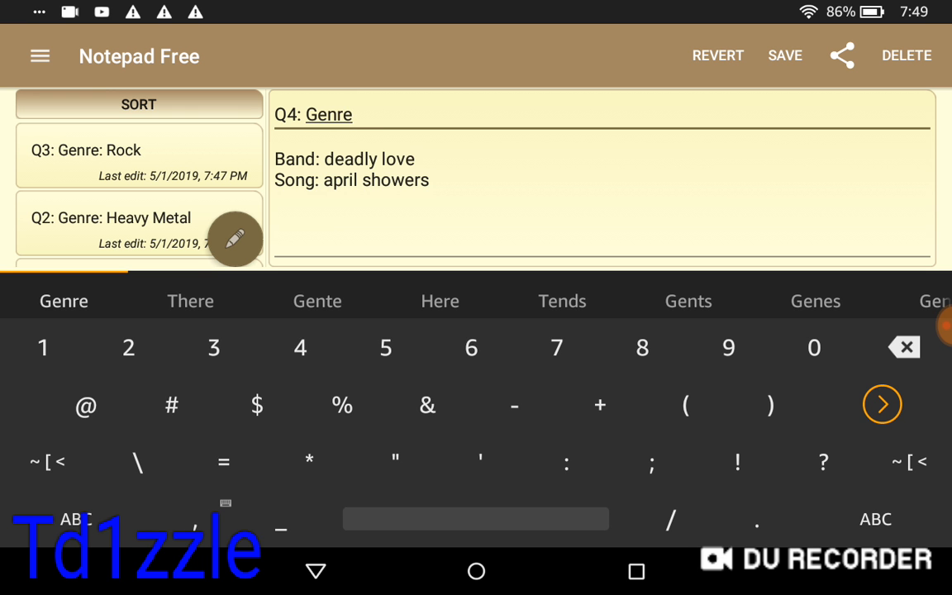
{"action": "type", "text": ":"}
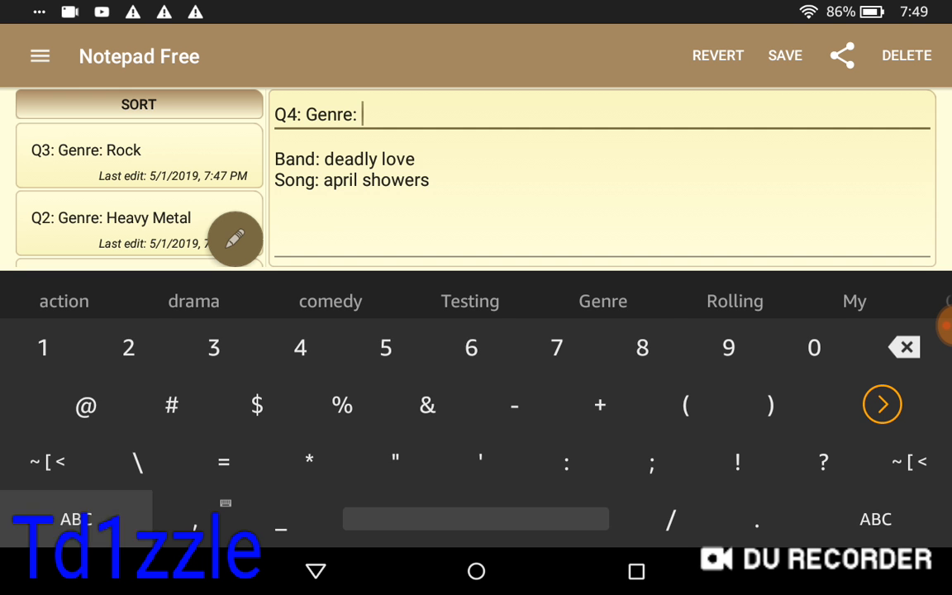
{"action": "left_click", "coordinate": [875, 519]}
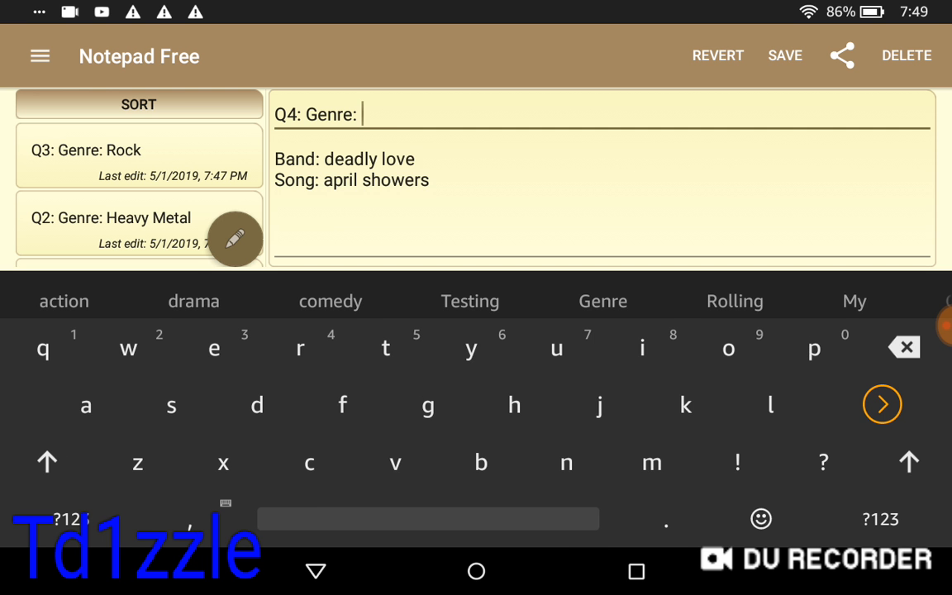
{"action": "type", "text": "Ro"}
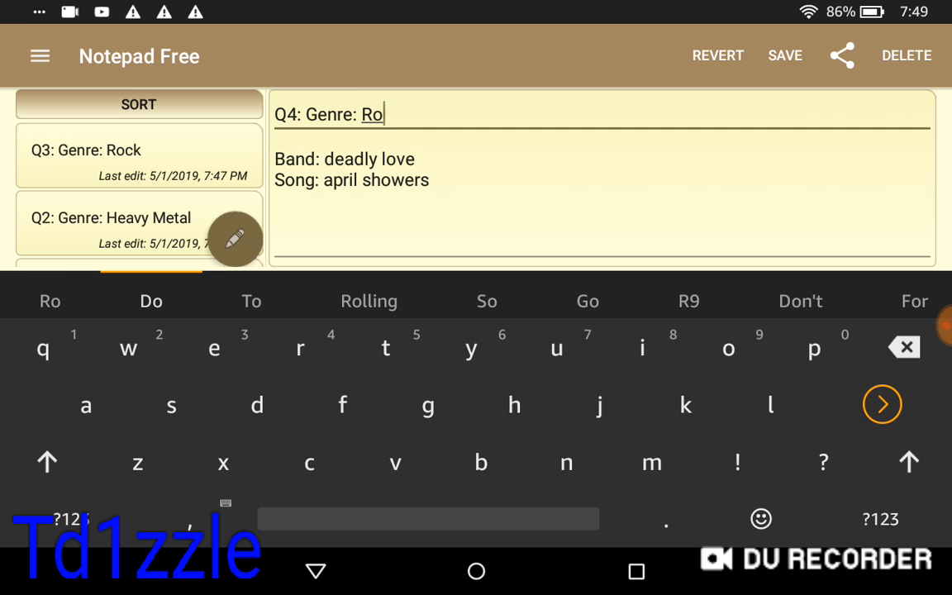
{"action": "left_click", "coordinate": [50, 301]}
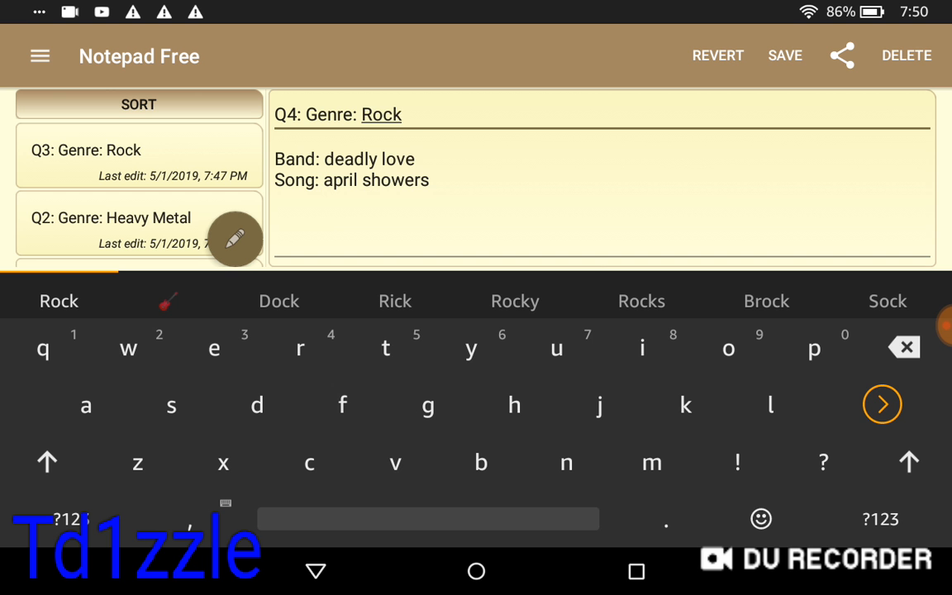
{"action": "left_click", "coordinate": [784, 56]}
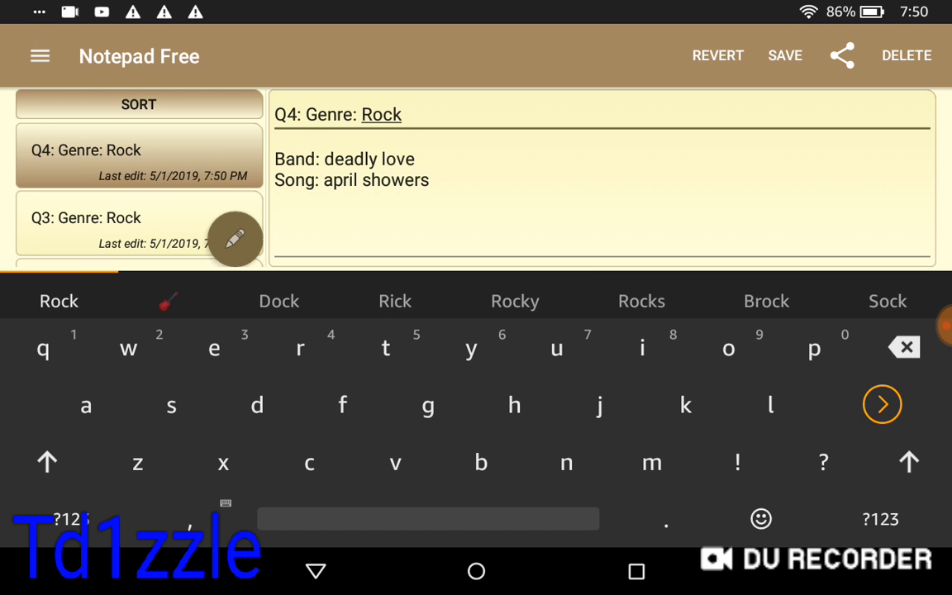
Step: Scroll the note list and open the untitled 'trio' riddle note
{"action": "scroll", "scroll_direction": "down", "scroll_amount": 3}
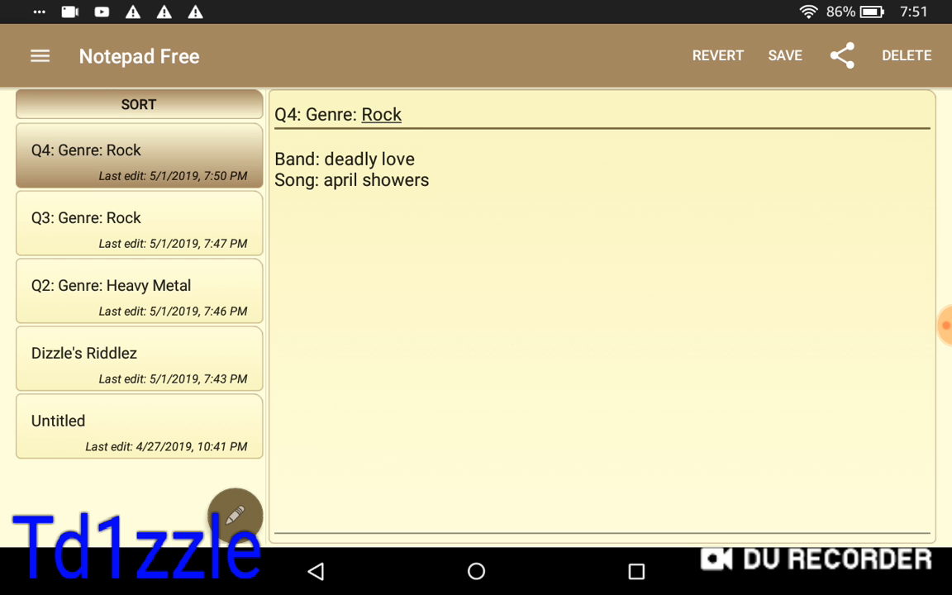
{"action": "left_click", "coordinate": [404, 114]}
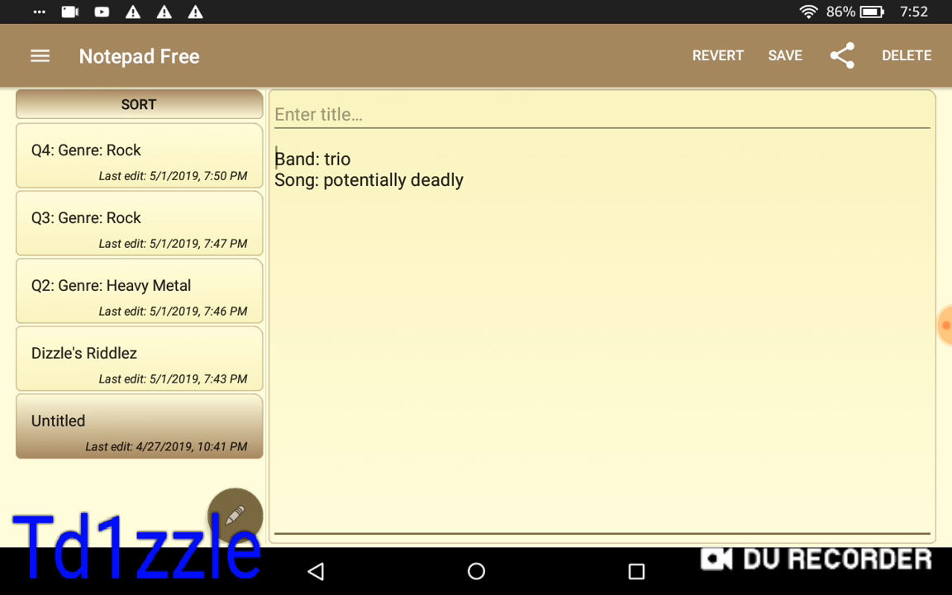
Step: Enter 'Q5: Genre: R&B' as the trio note's title
{"action": "left_click", "coordinate": [579, 114]}
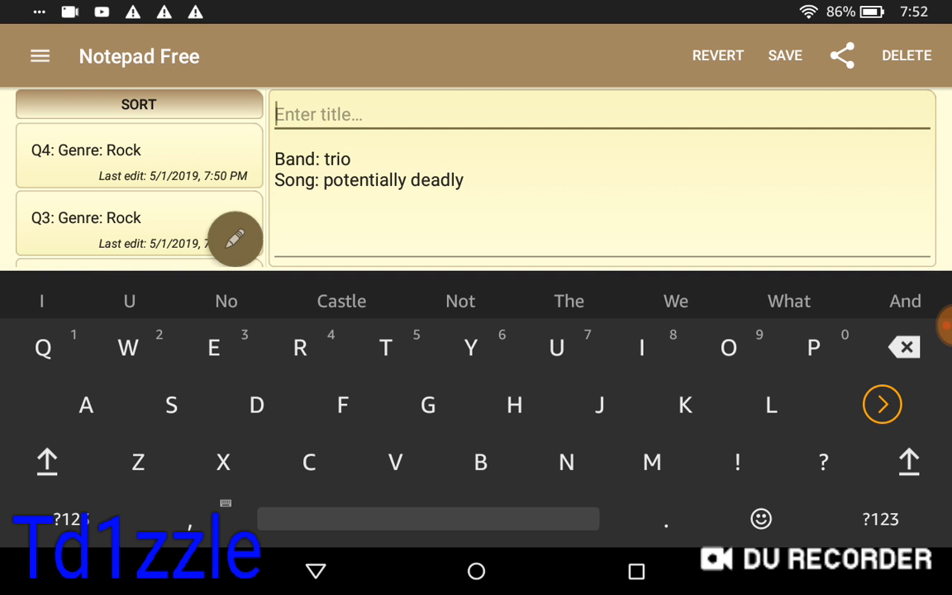
{"action": "type", "text": "Q5"}
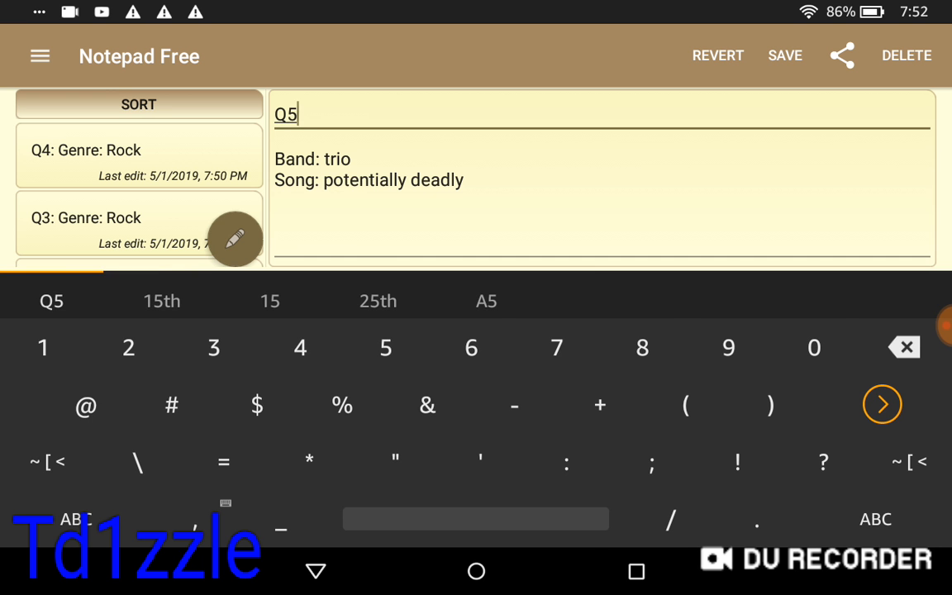
{"action": "type", "text": ":"}
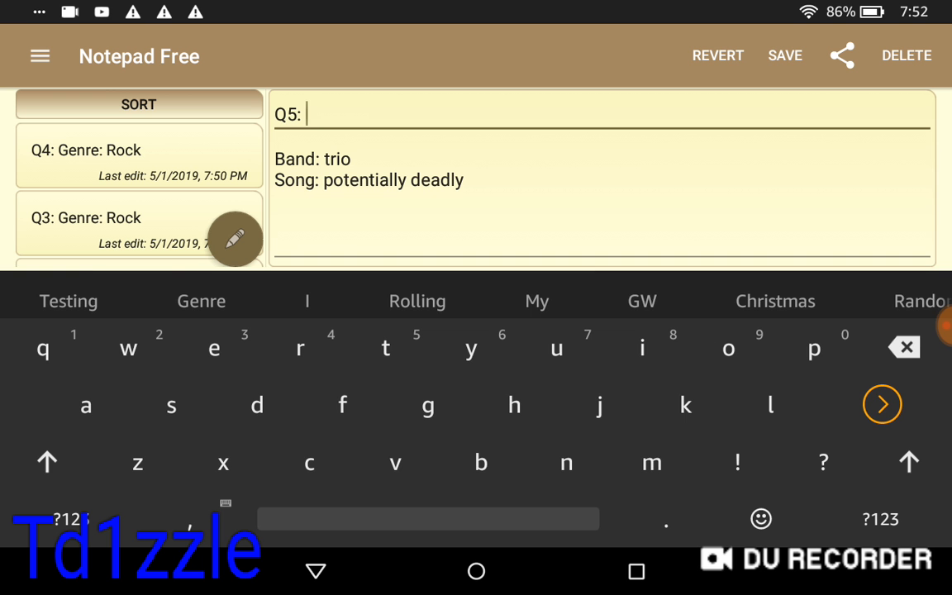
{"action": "type", "text": "Genre:"}
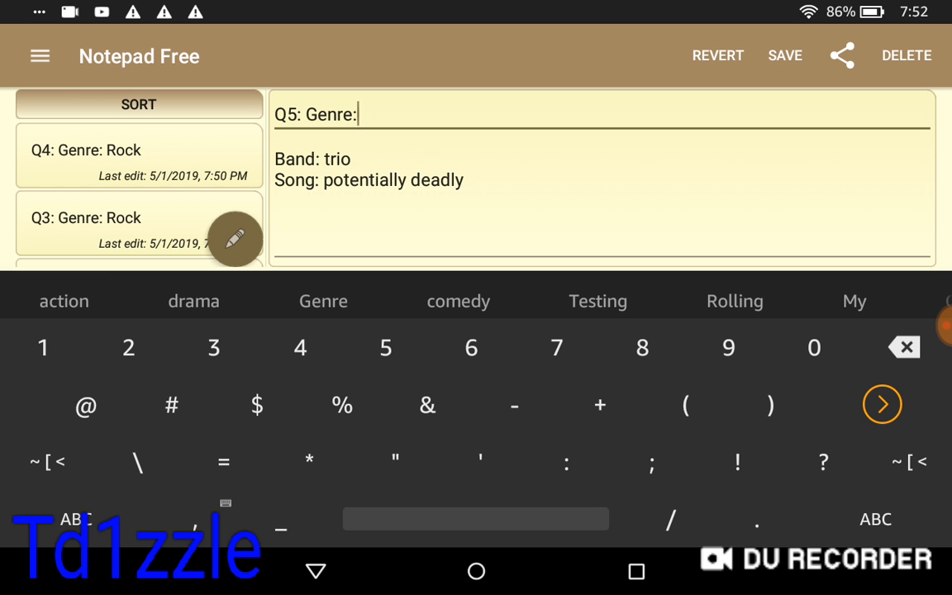
{"action": "left_click", "coordinate": [876, 519]}
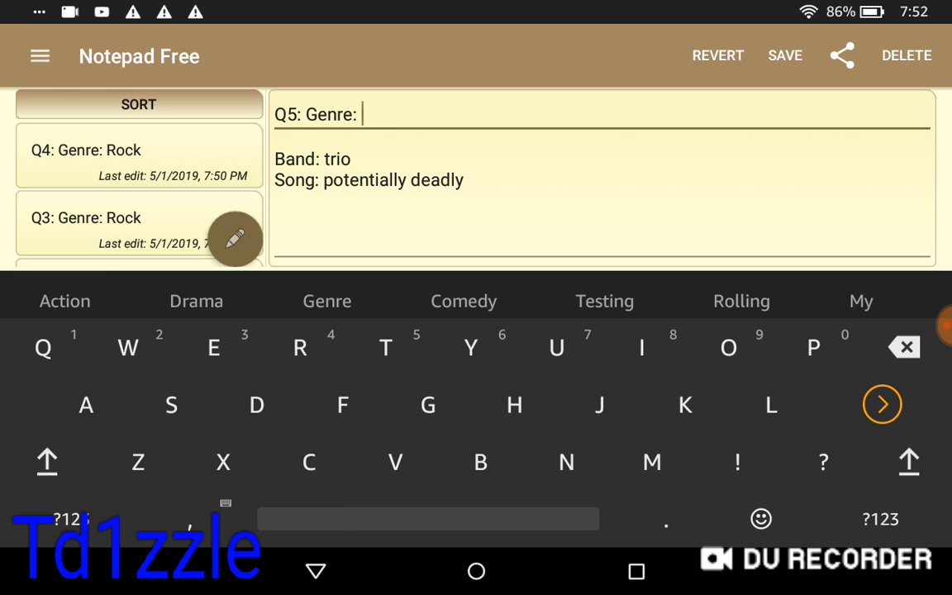
{"action": "type", "text": "&"}
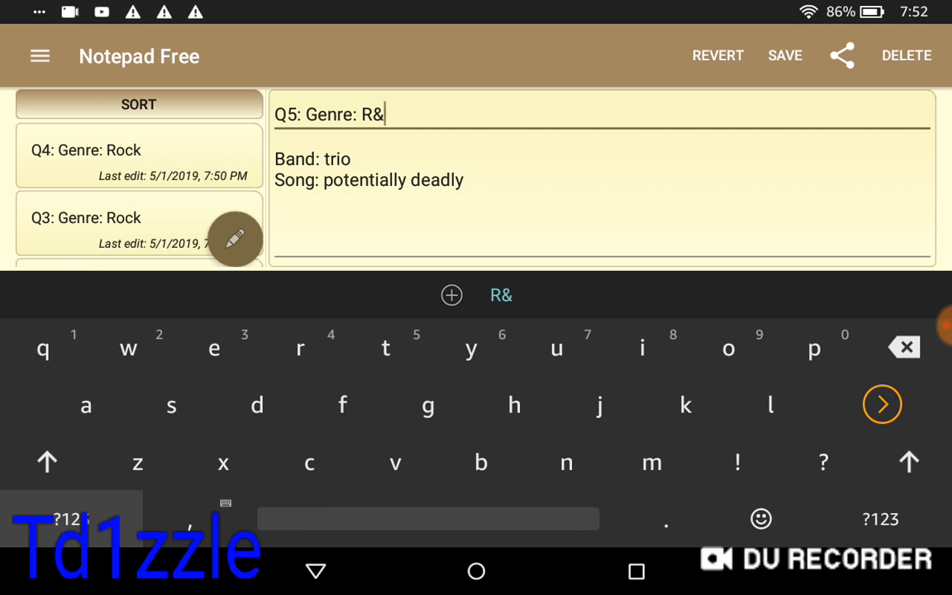
{"action": "type", "text": "B"}
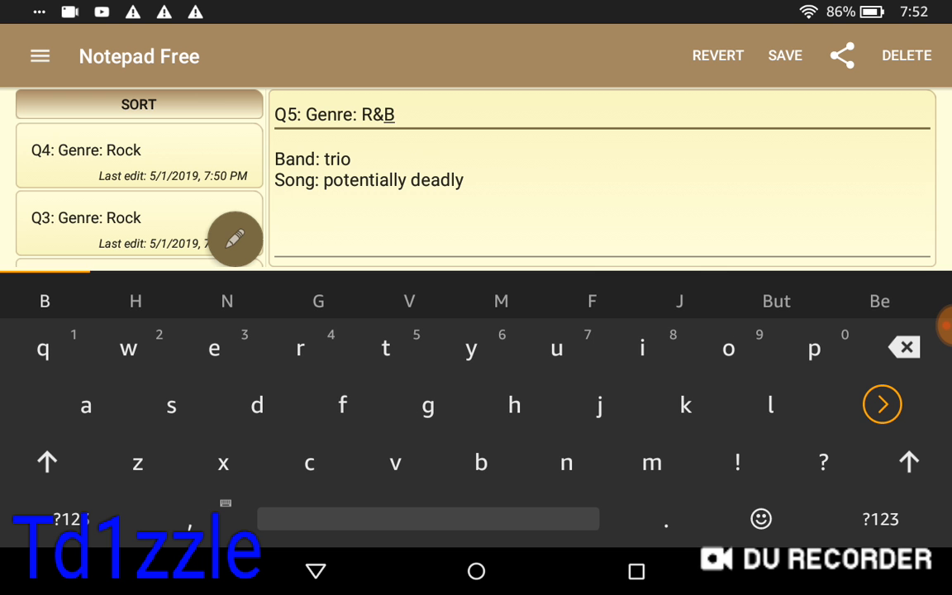
Step: Save the Q5 note so it sits at the top of the notes list
{"action": "left_click", "coordinate": [784, 57]}
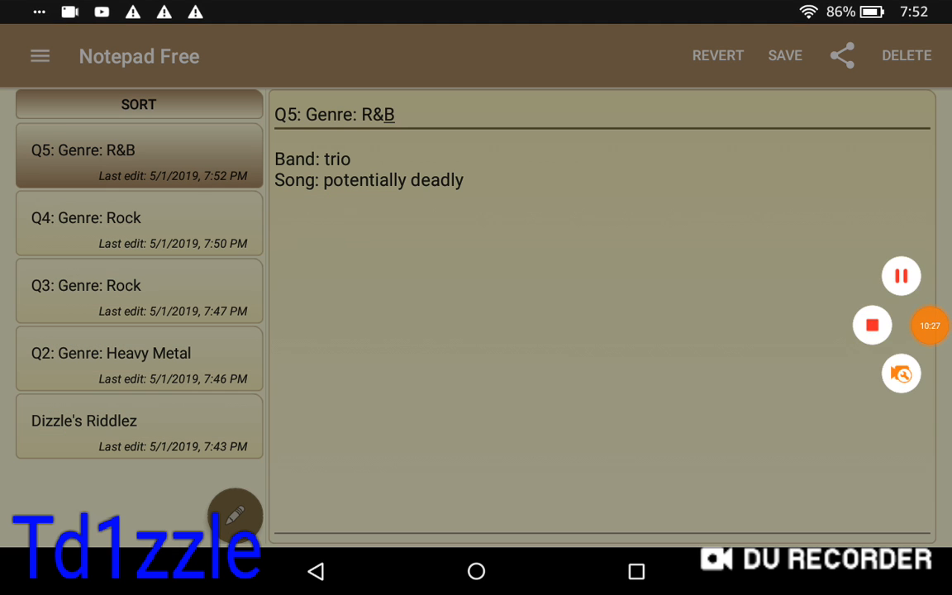
{"action": "left_click", "coordinate": [929, 324]}
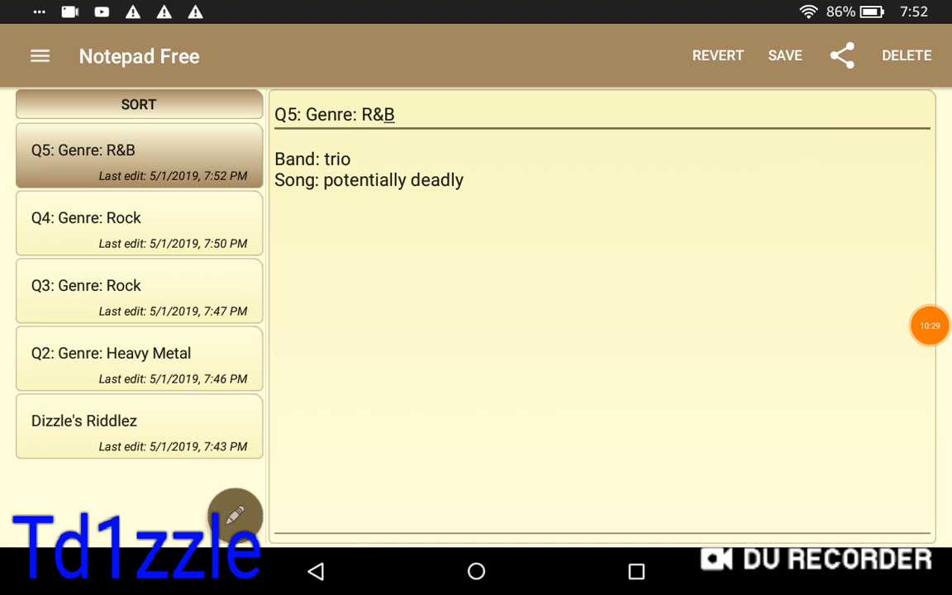